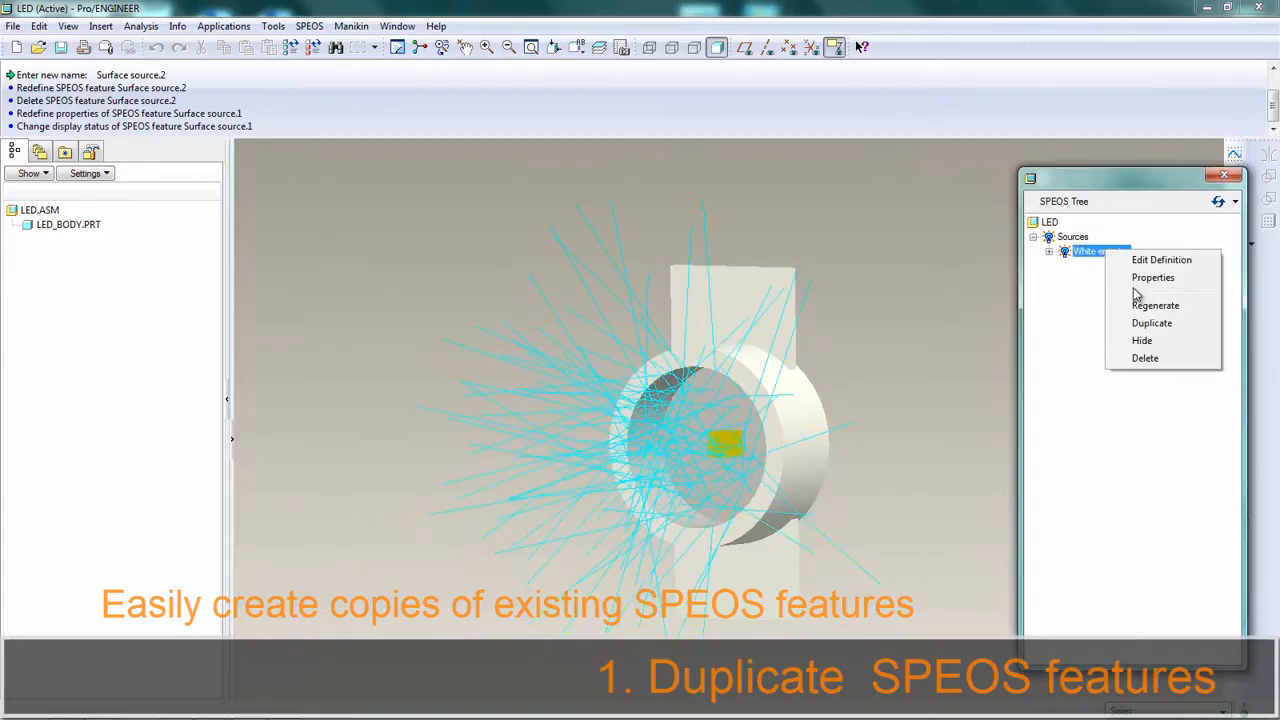
Duplicate White emission as Green emission and start choosing a new spectrum file.
left_click(1151, 322)
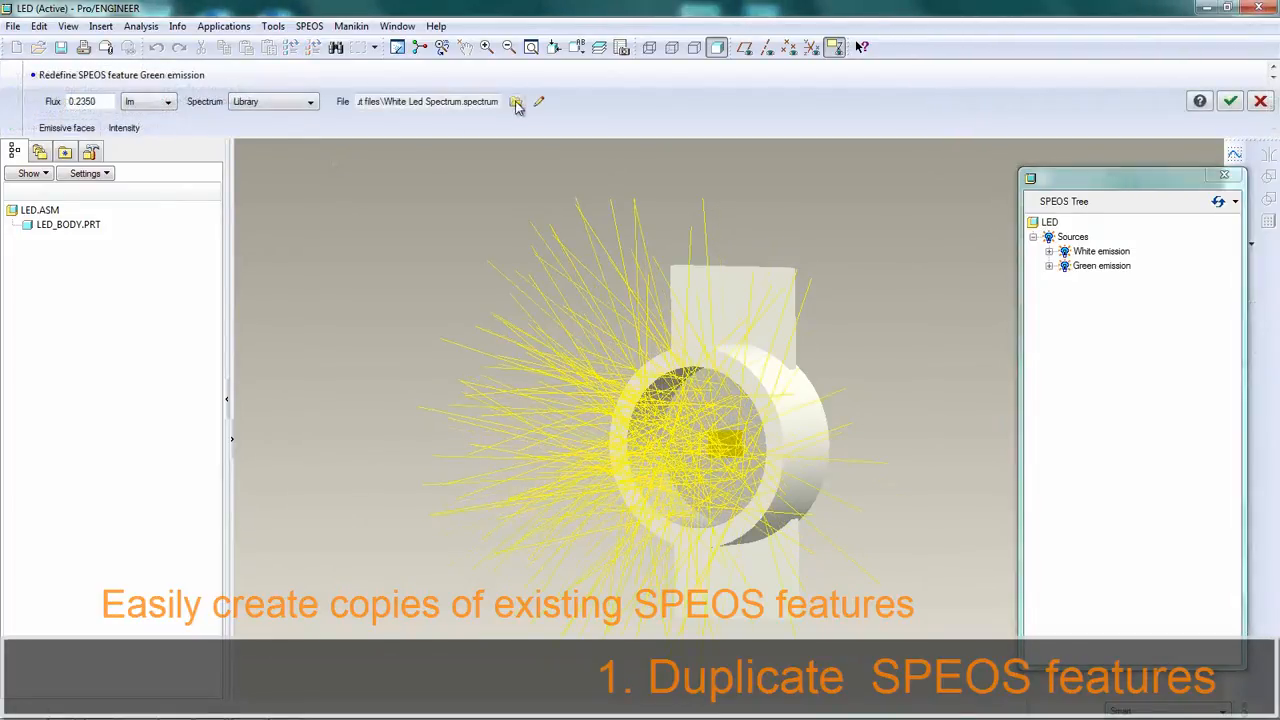
left_click(512, 101)
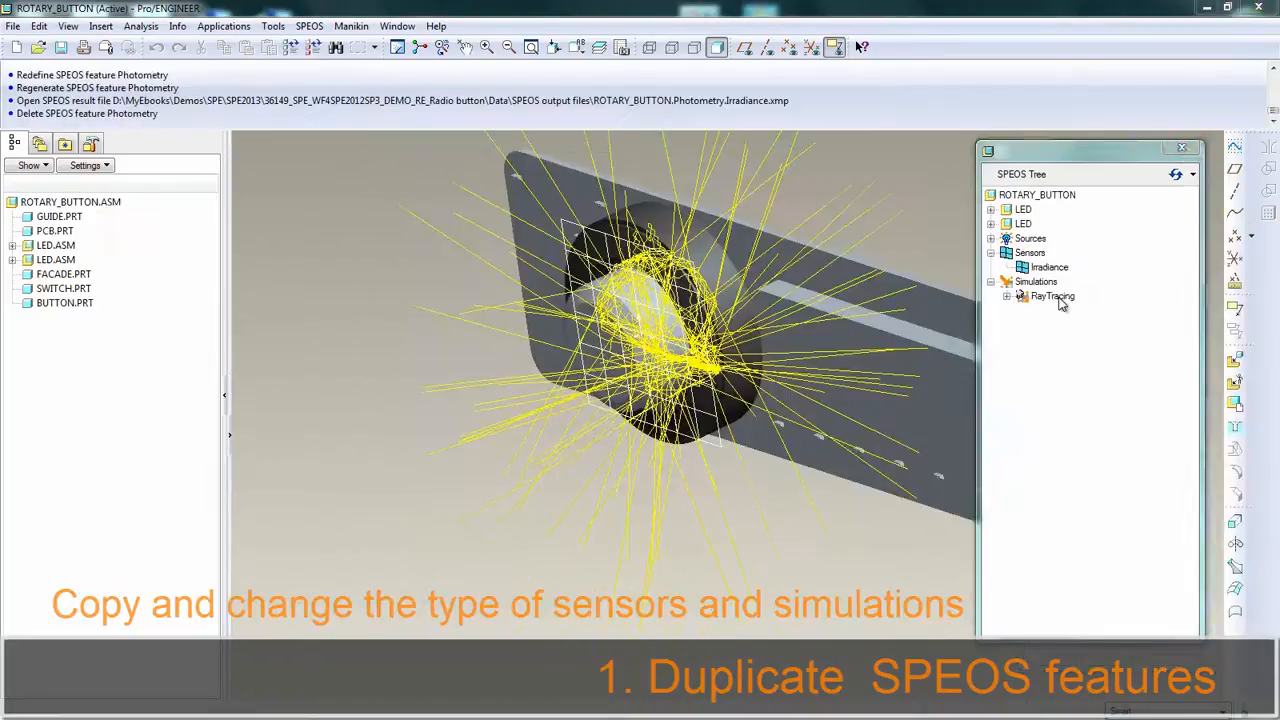
Duplicate RayTracing as direct simulation Photometry, regenerate it, and open its irradiance result.
right_click(1050, 296)
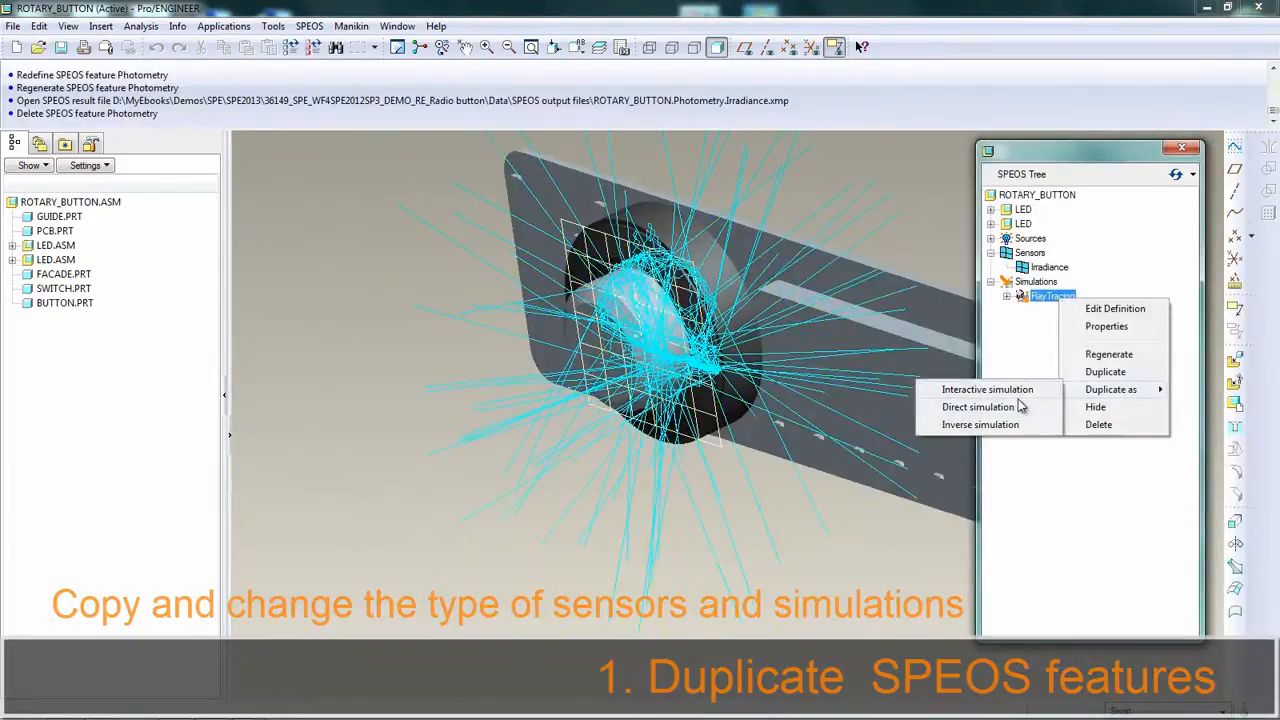
left_click(1105, 371)
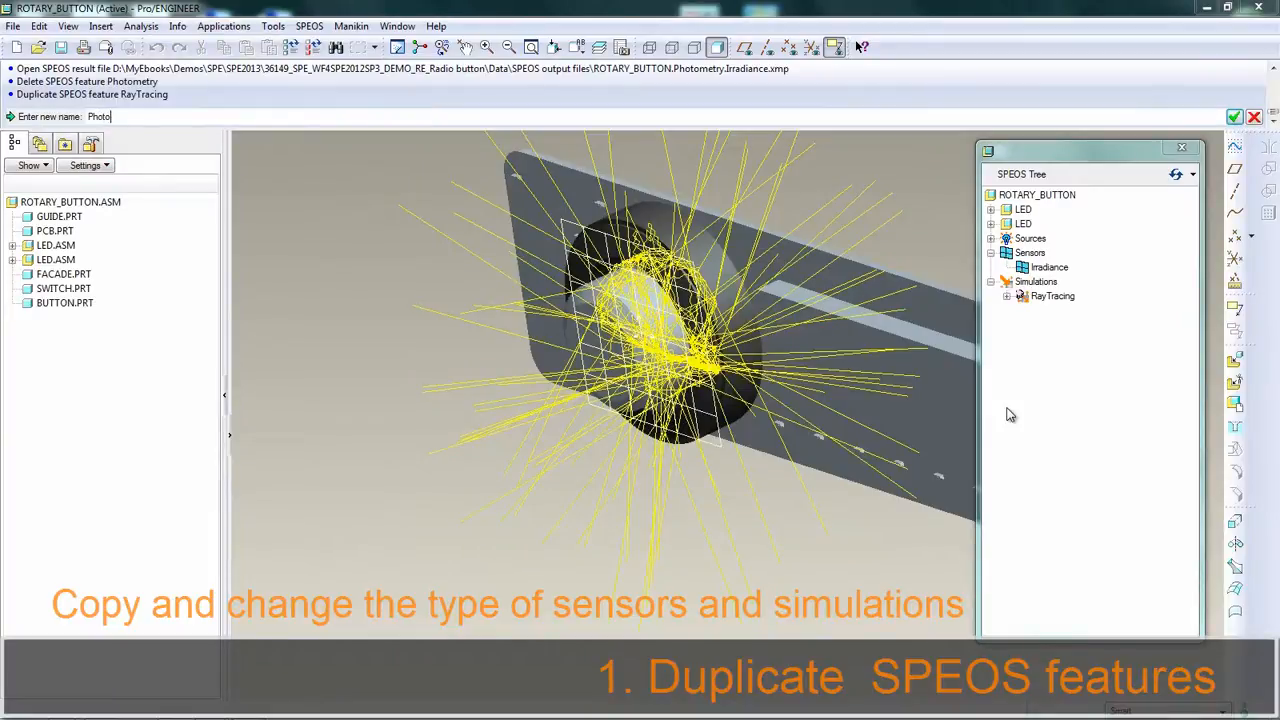
right_click(1051, 310)
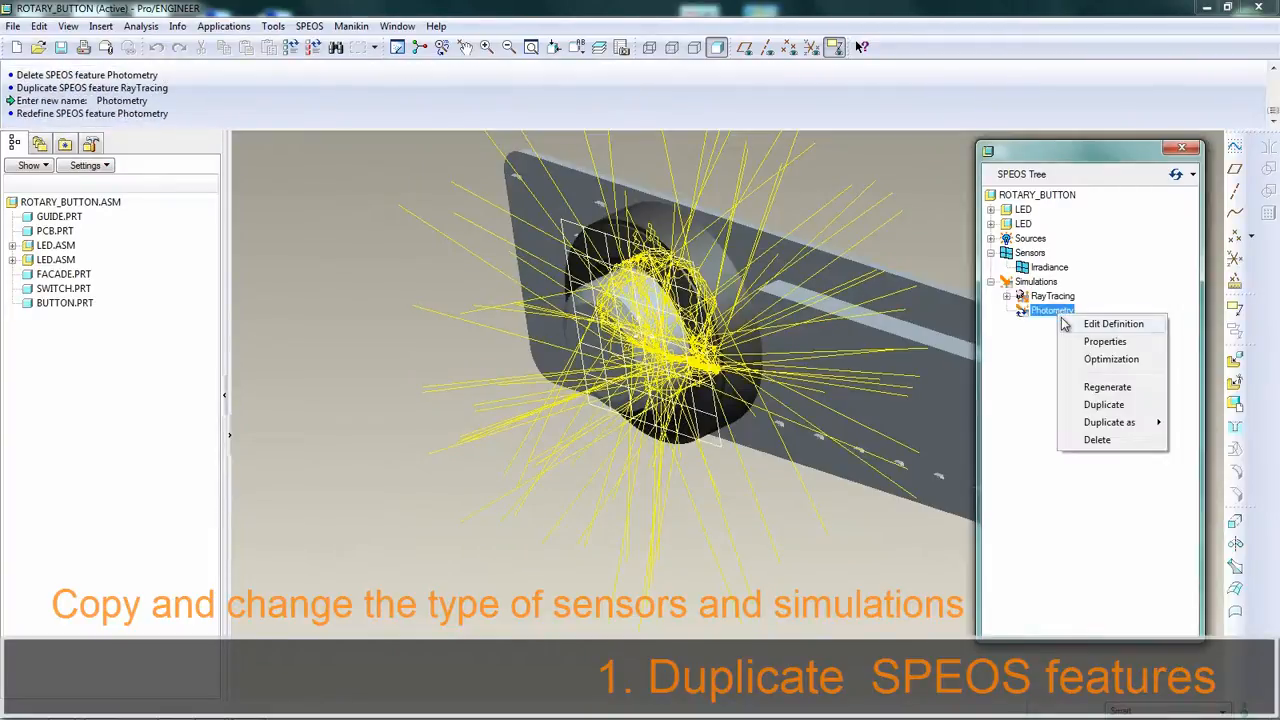
left_click(1106, 386)
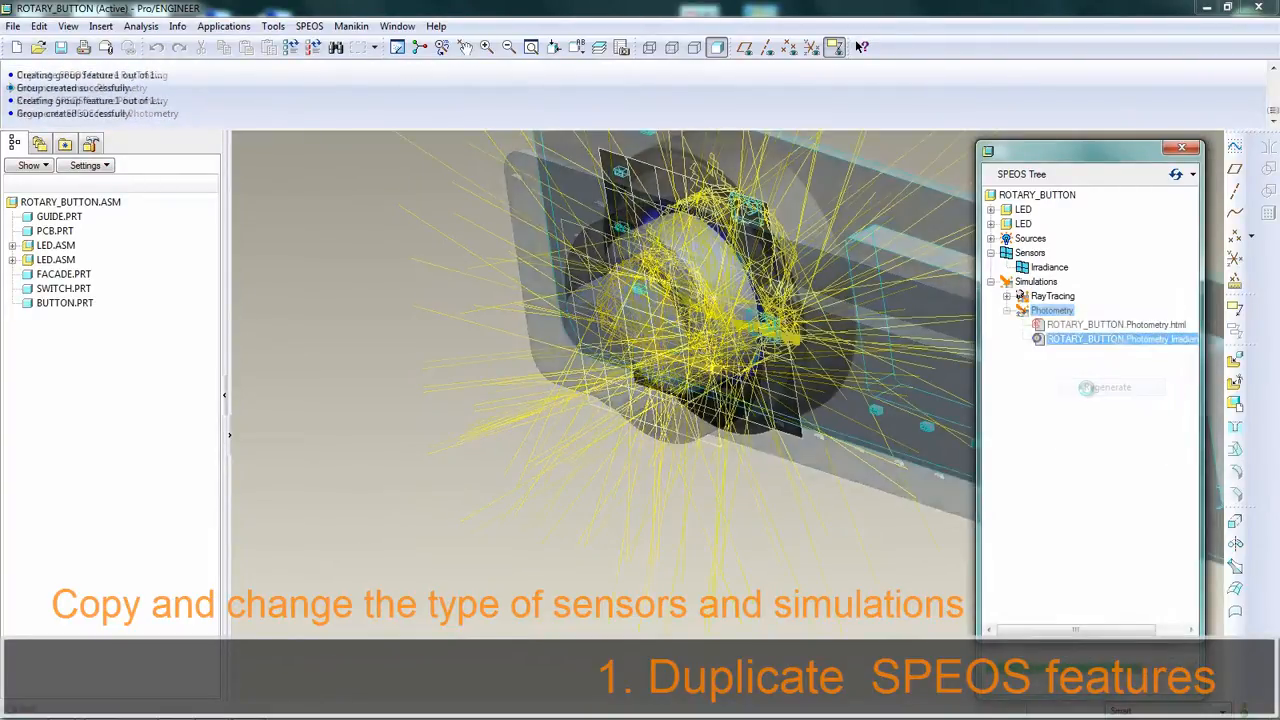
double_click(1115, 338)
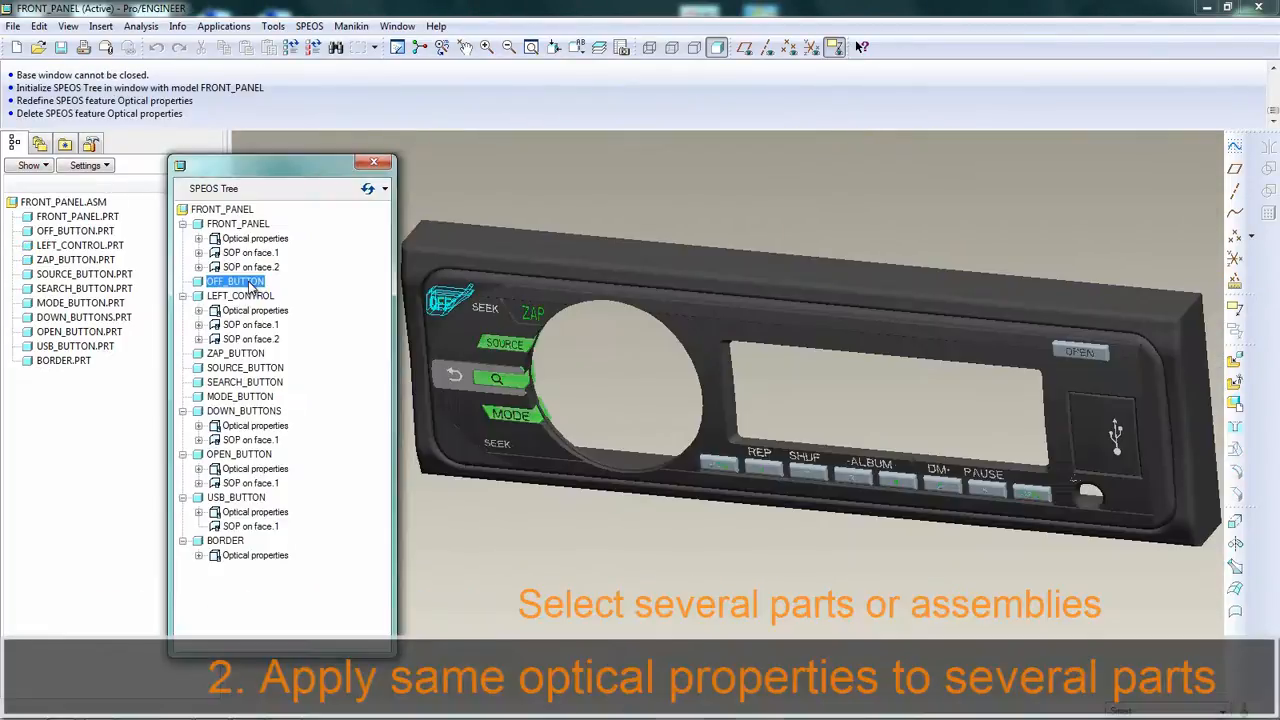
Select the five buttons and assign shared ALCOM PC material with Optical Polished surfaces.
left_click(243, 367)
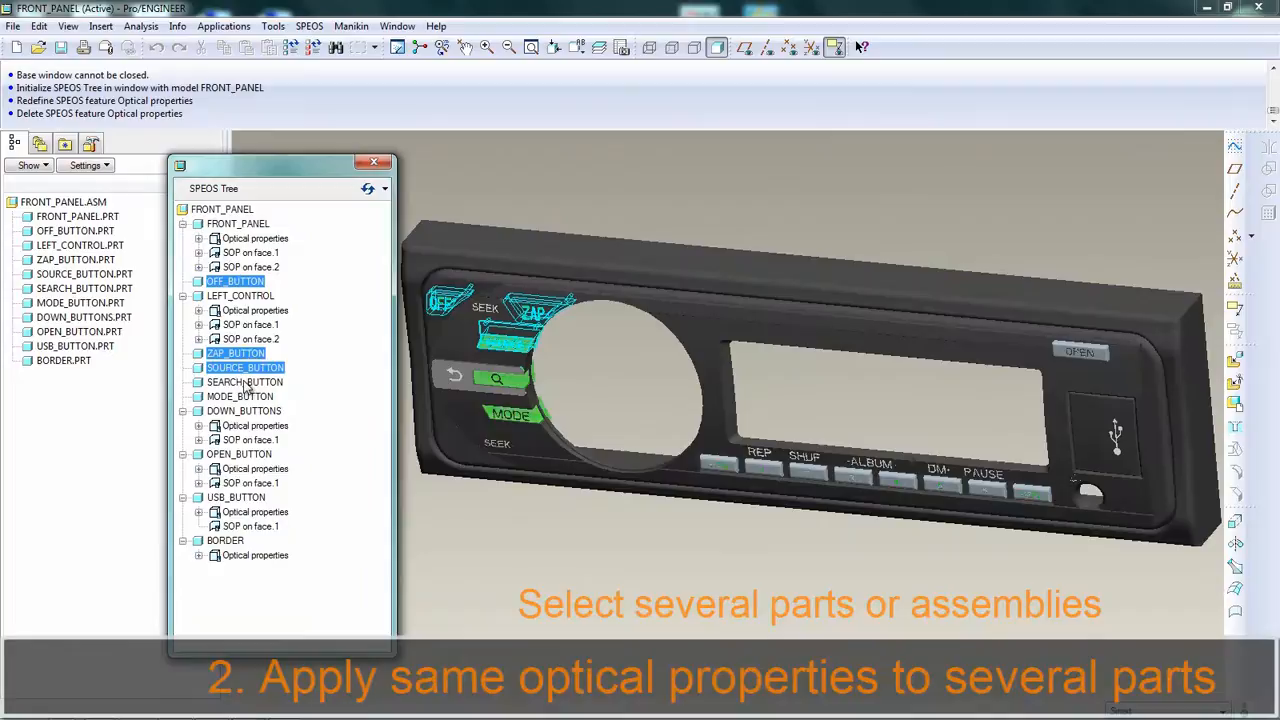
left_click(239, 396)
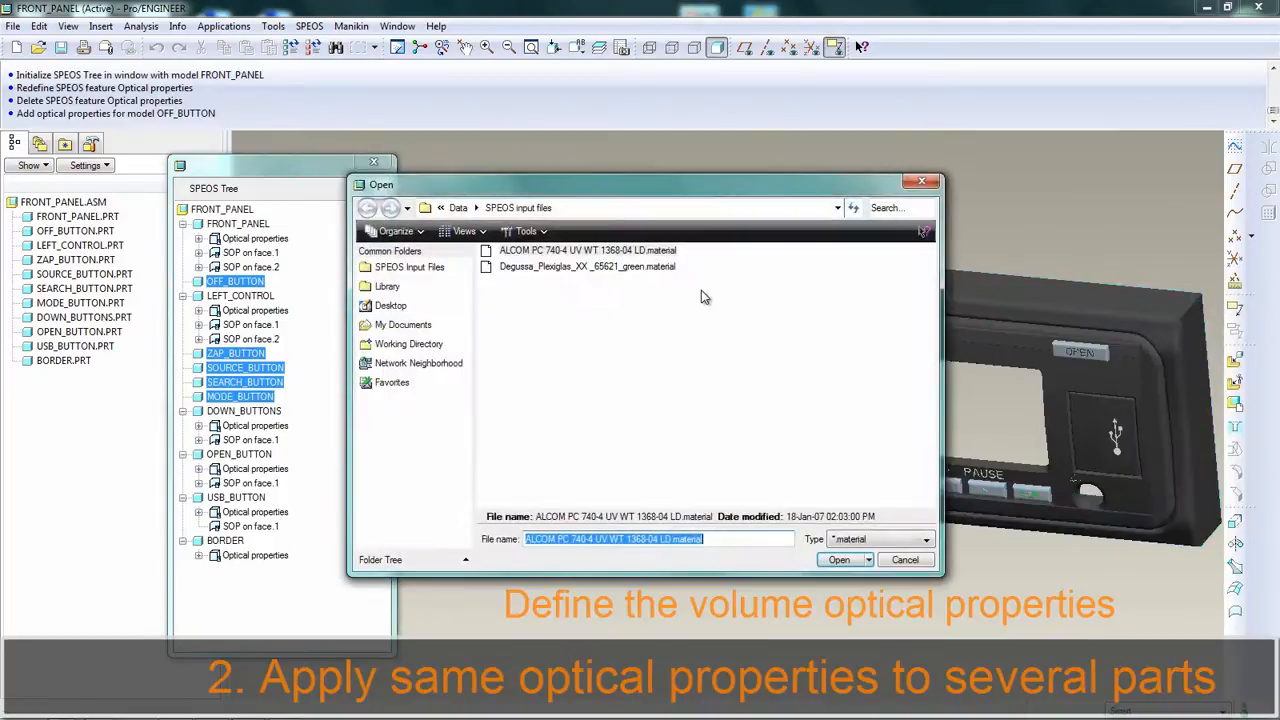
left_click(838, 559)
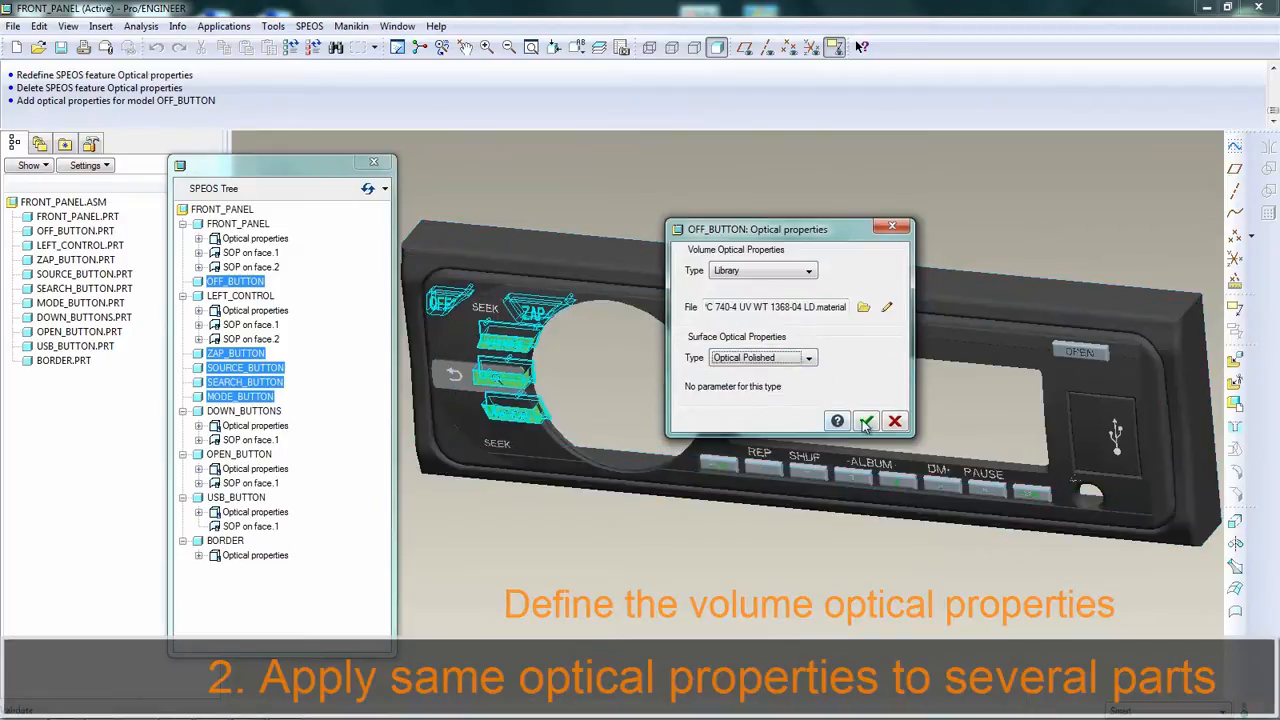
left_click(863, 421)
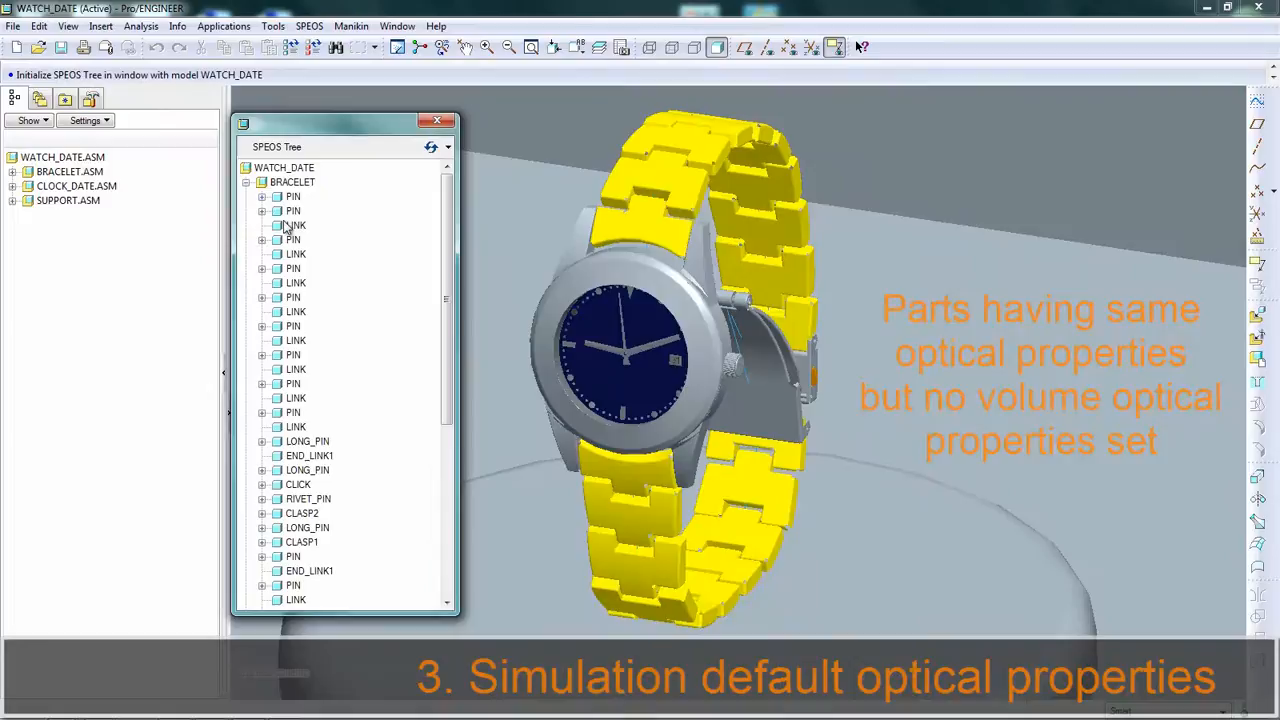
left_click(295, 283)
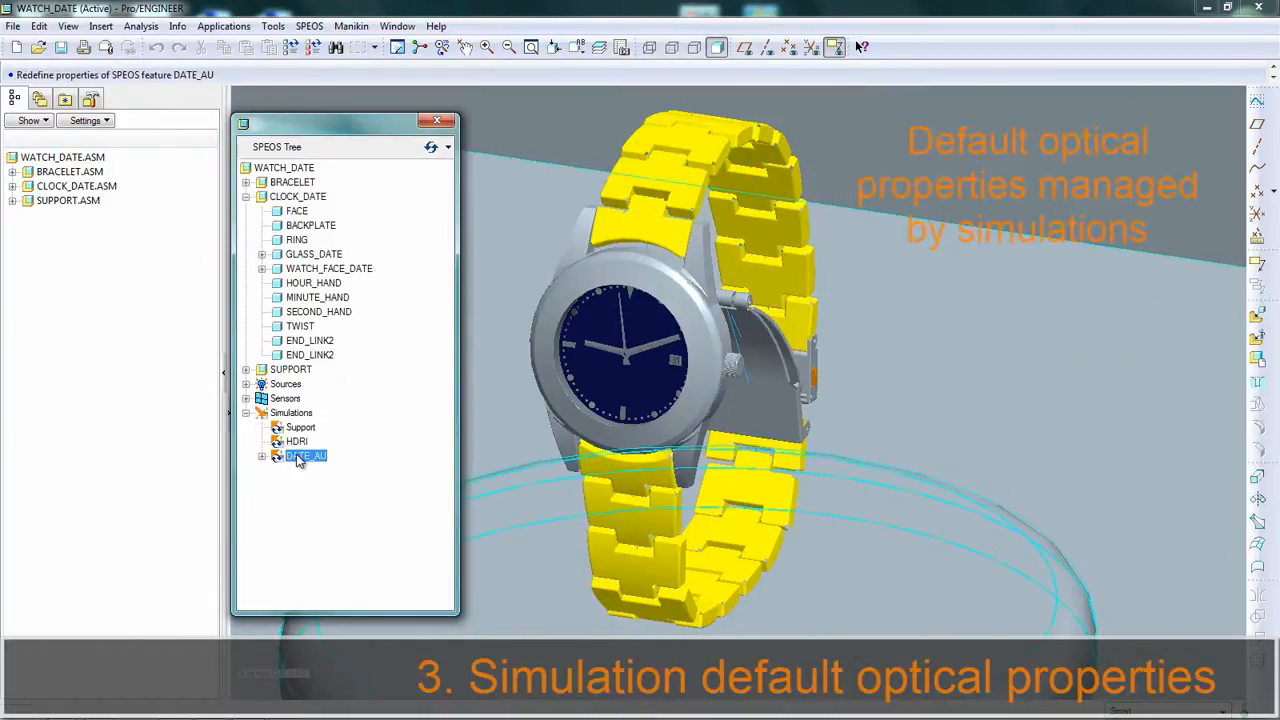
right_click(300, 456)
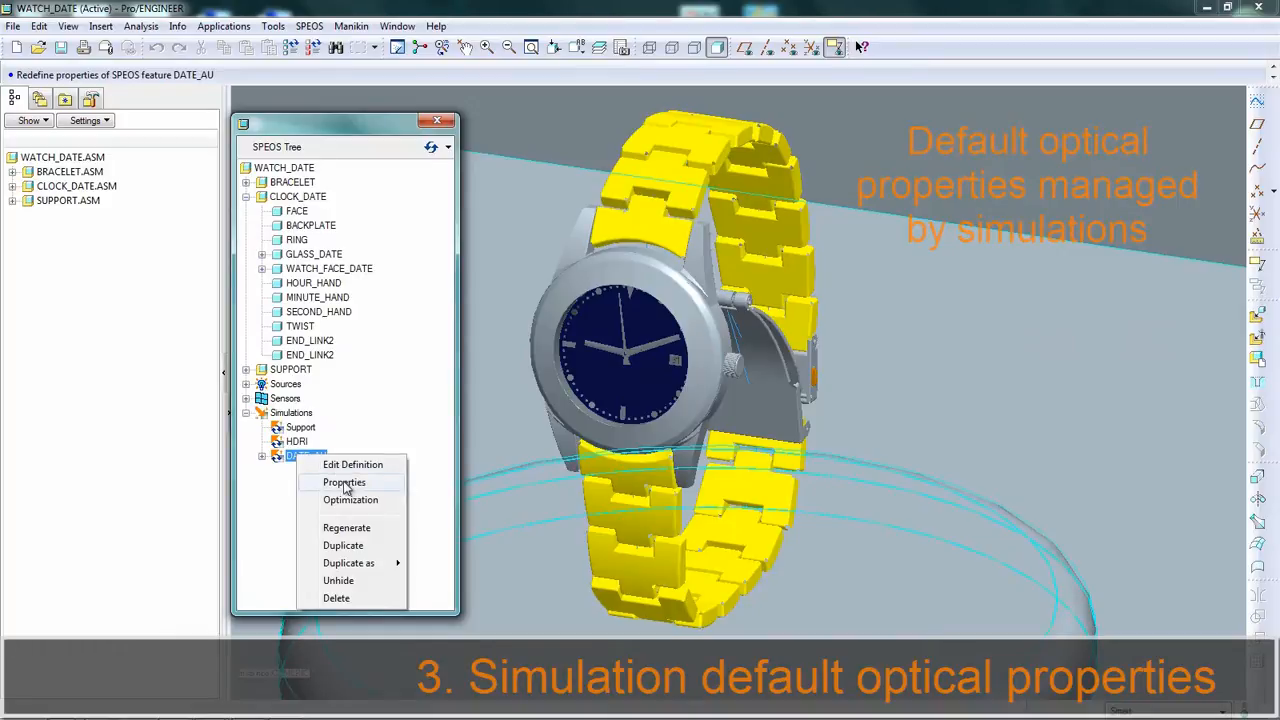
left_click(344, 482)
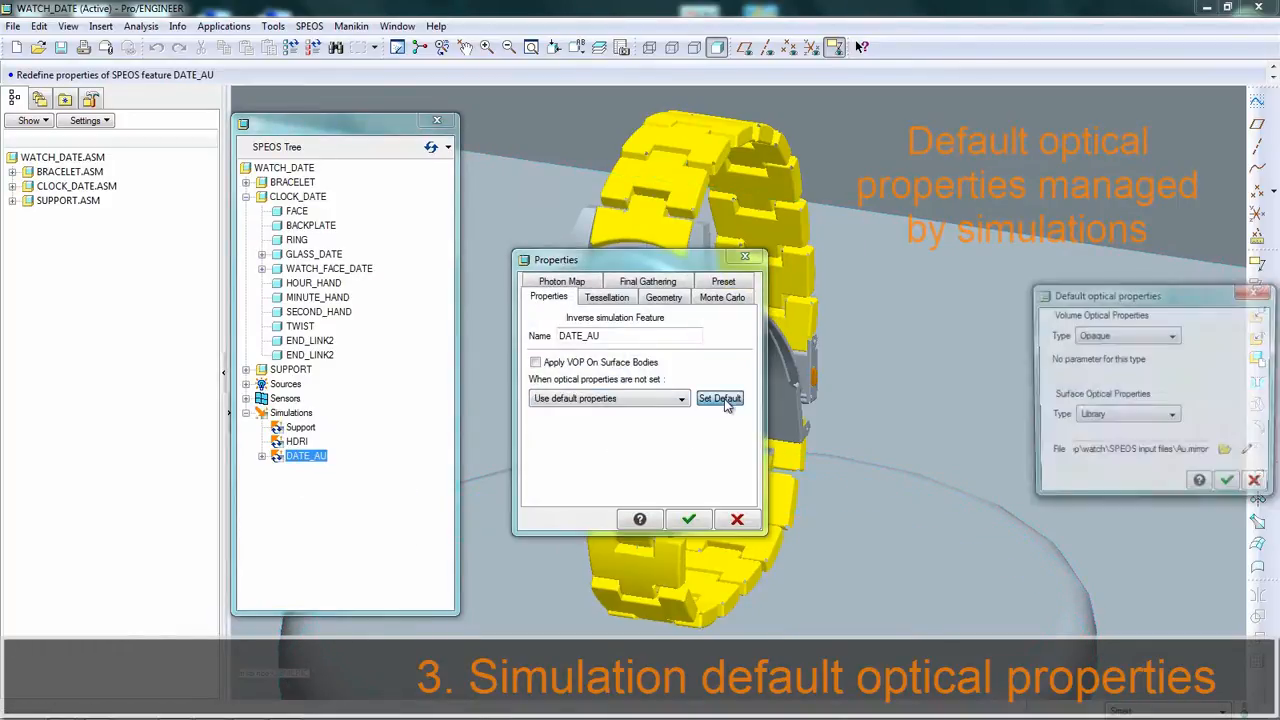
left_click(689, 519)
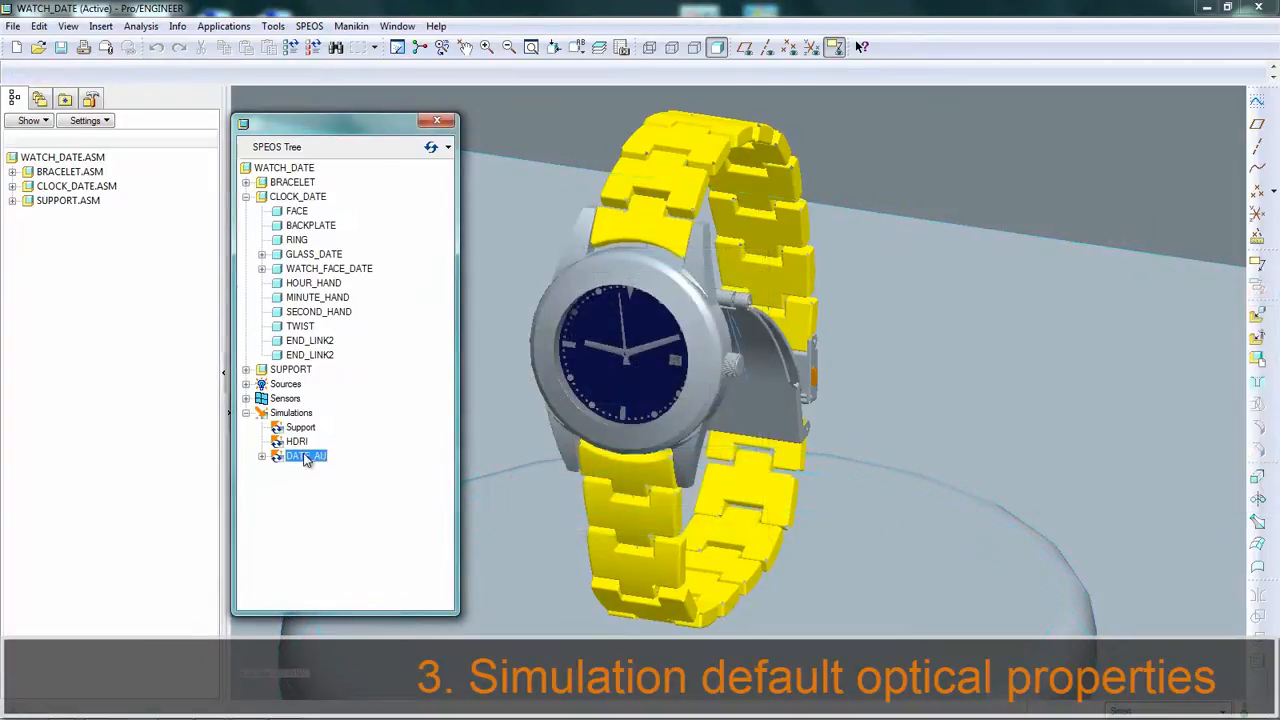
double_click(305, 456)
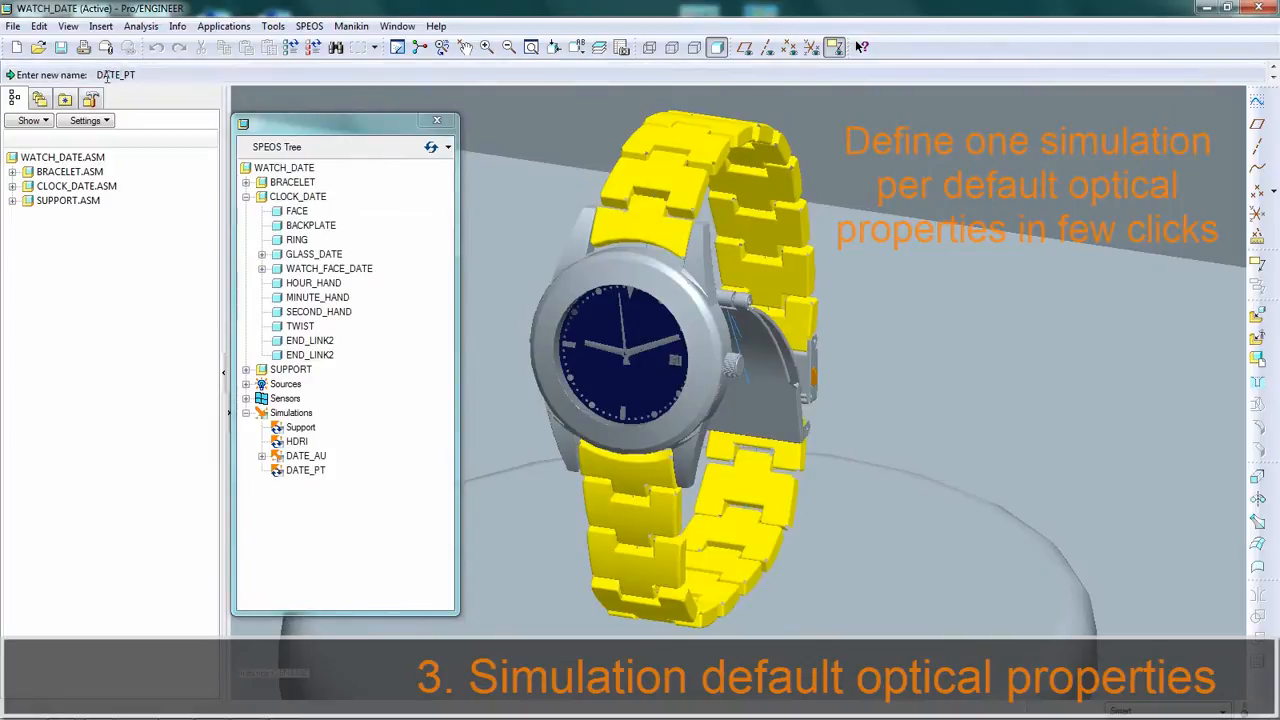
In DATE_PT's properties, set Pt.mirror as the default surface optical property.
right_click(305, 470)
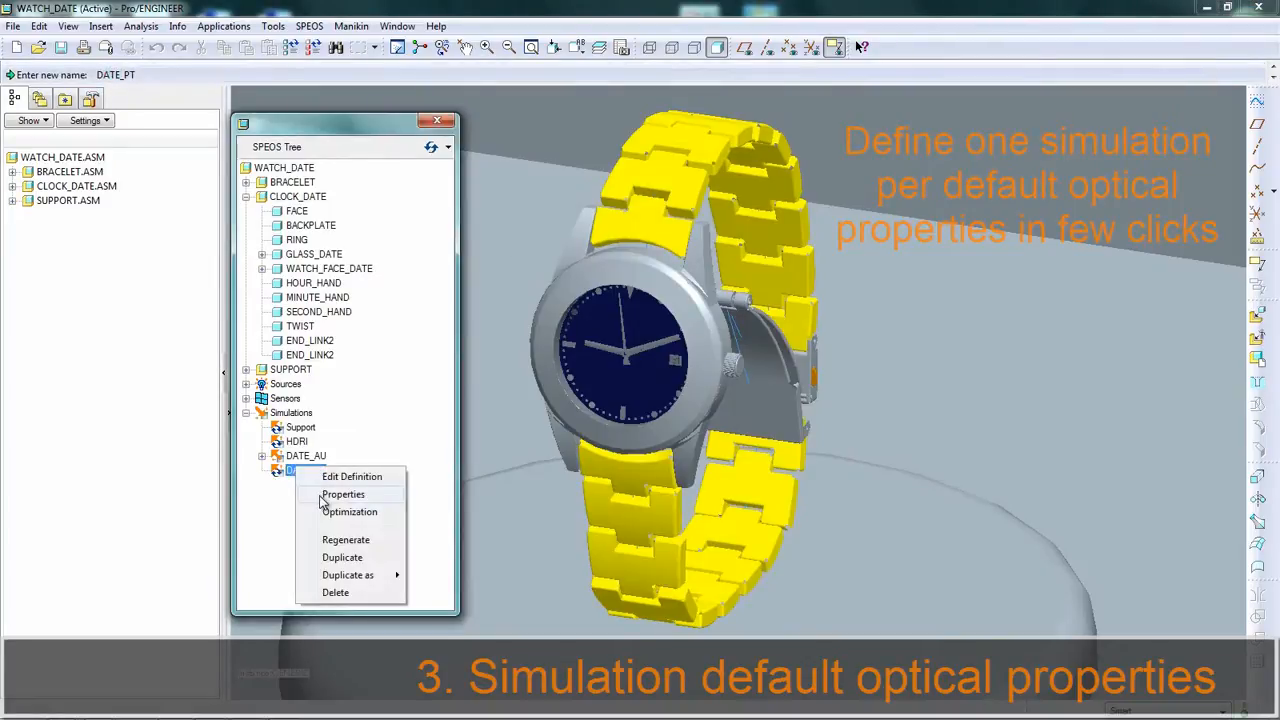
left_click(343, 494)
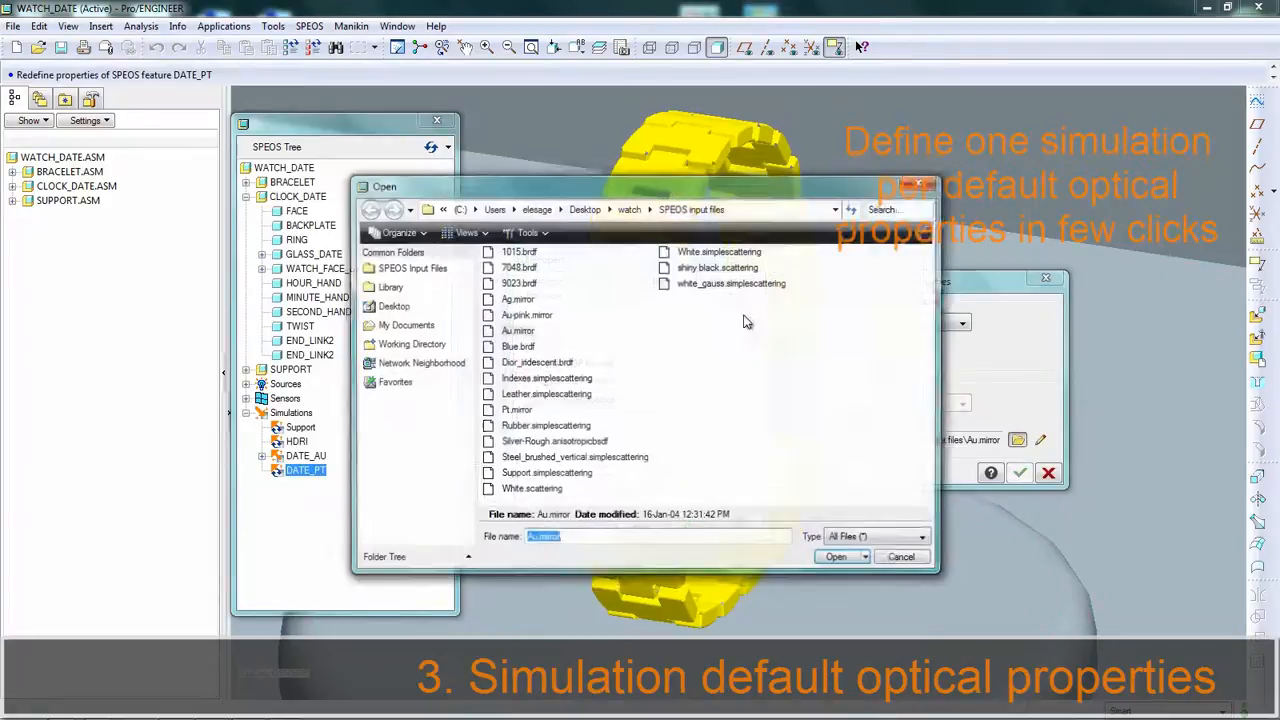
left_click(514, 409)
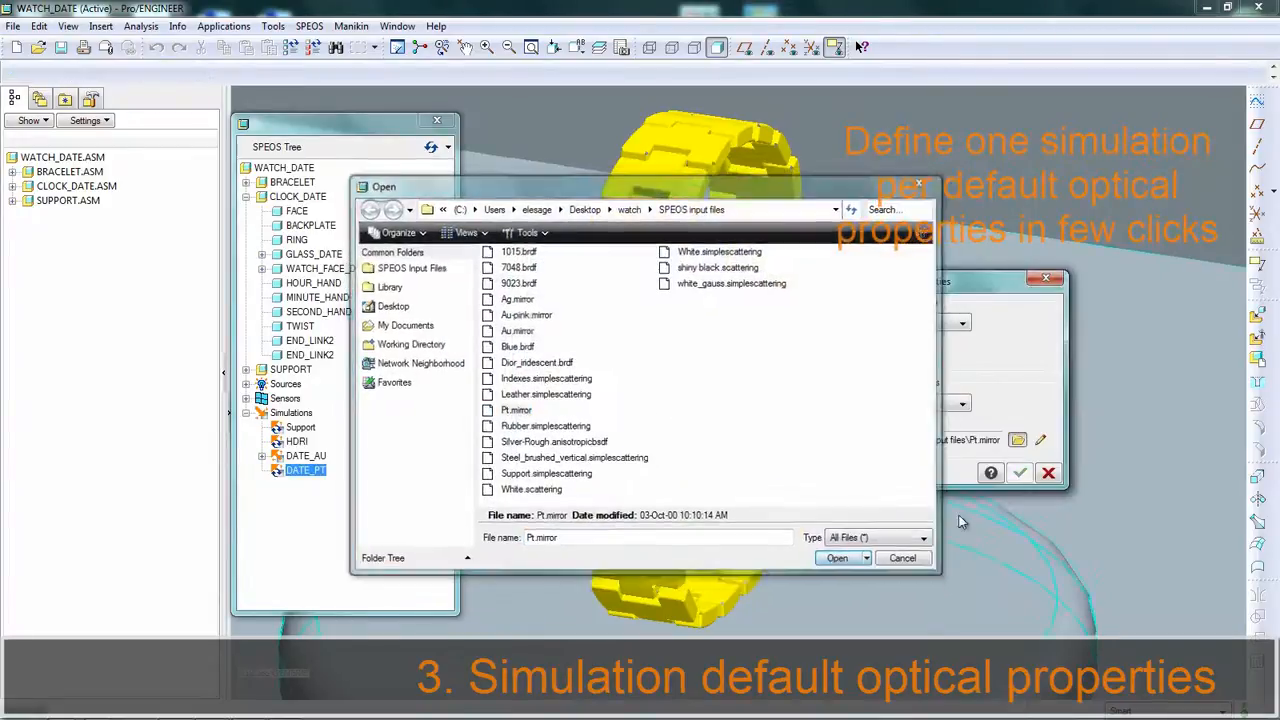